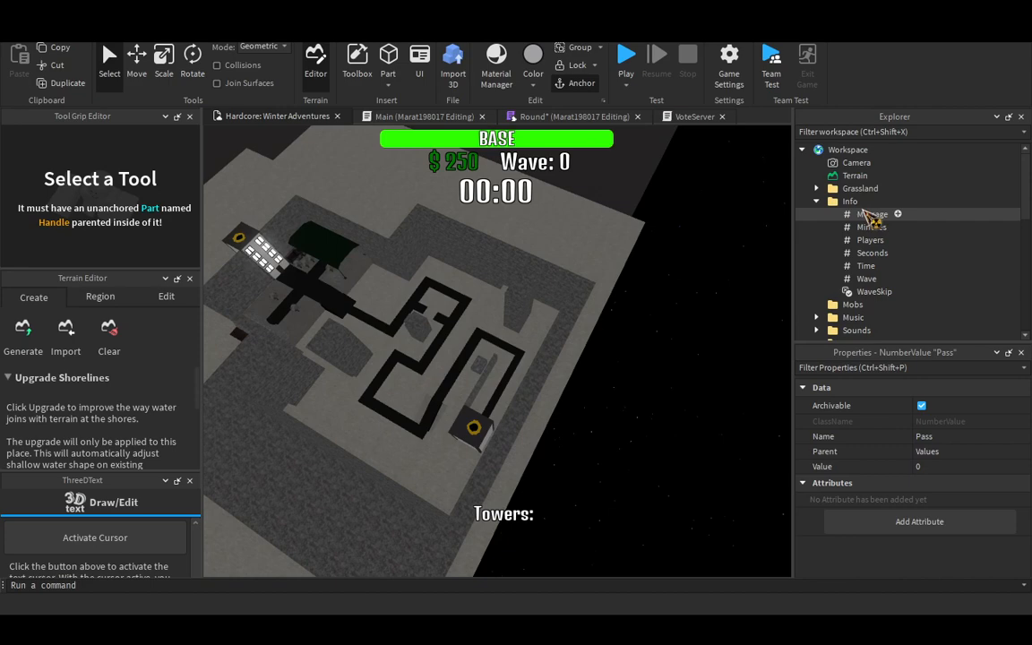
- Expand ReplicatedStorage in Explorer to reach the Events folder for the new RemoteEvents
{"action": "scroll", "scroll_direction": "down", "scroll_amount": 3}
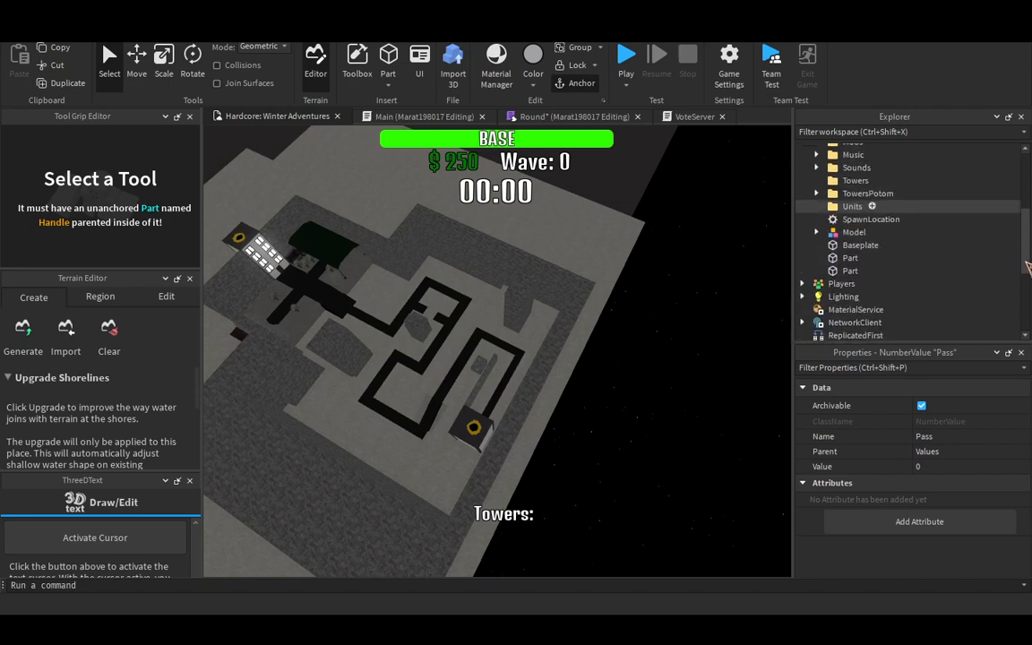
{"action": "scroll", "scroll_direction": "down", "scroll_amount": 3}
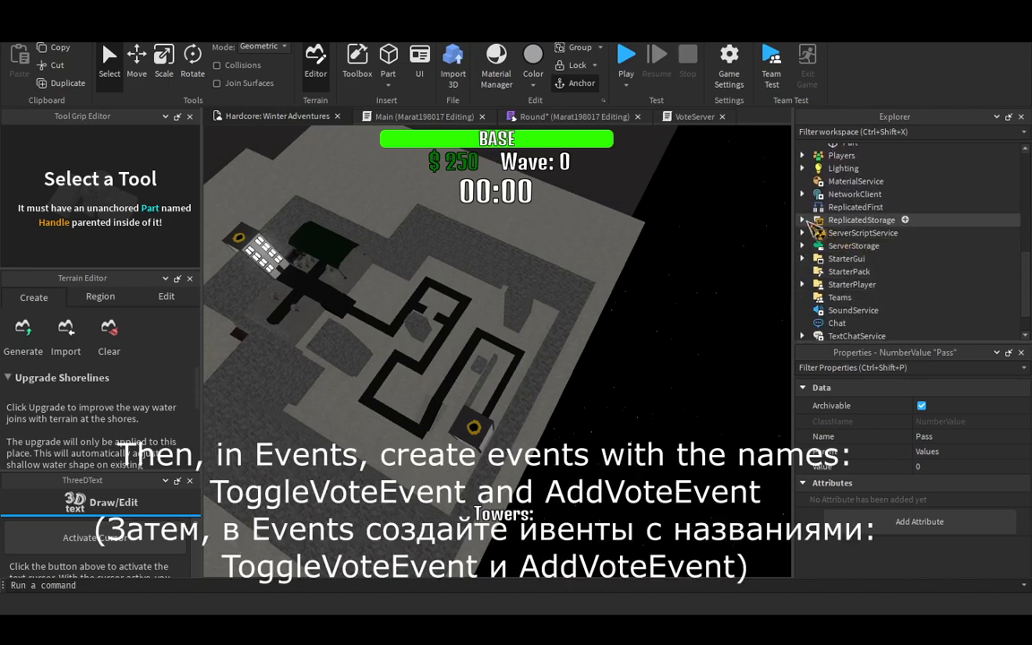
{"action": "left_click", "coordinate": [803, 218]}
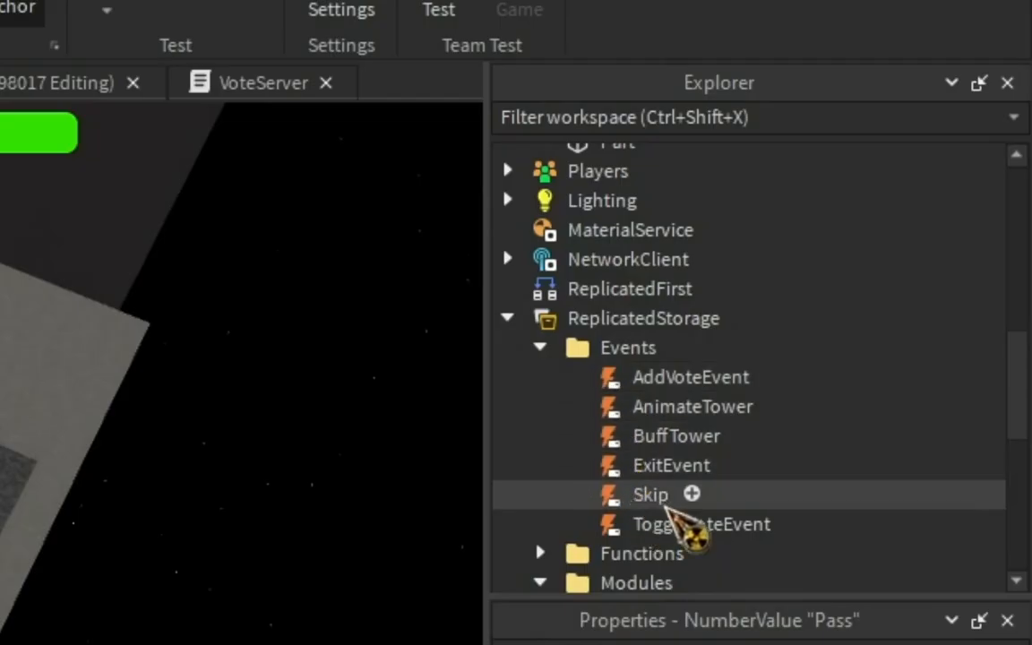
{"action": "mouse_move", "coordinate": [649, 582]}
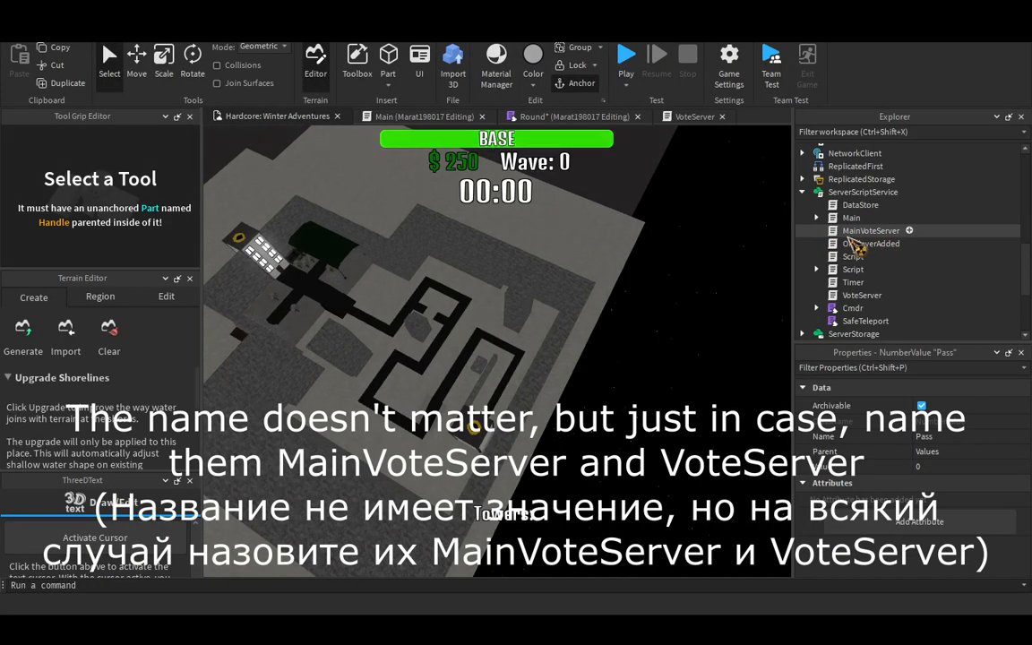
- Select the MainVoteServer script under ServerScriptService
{"action": "left_click", "coordinate": [870, 229]}
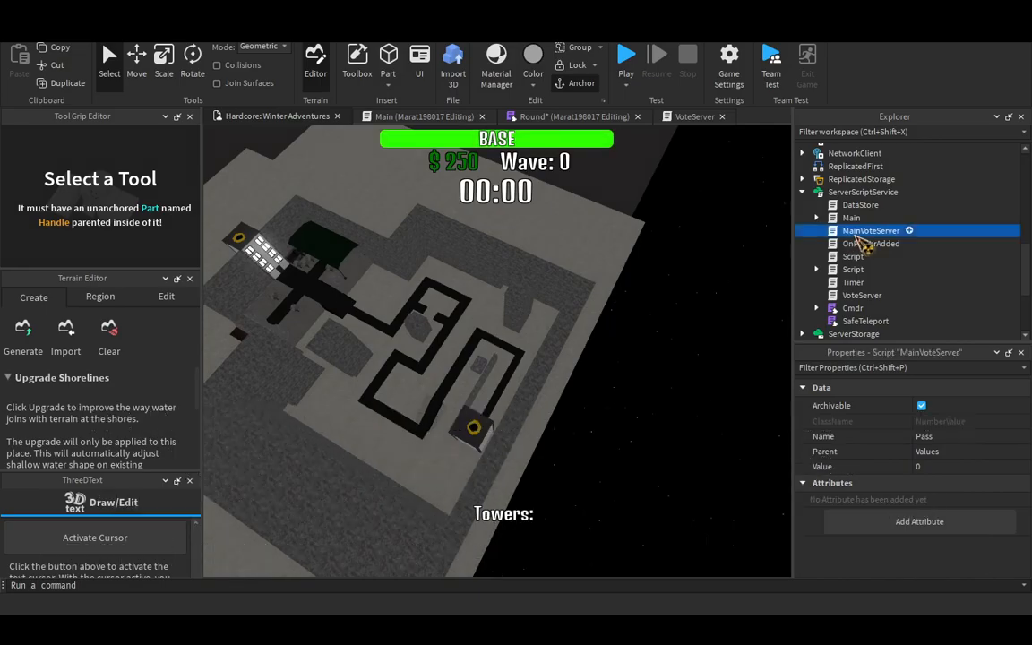
- Open MainVoteServer in the script editor to write the vote-toggling while-loop
{"action": "double_click", "coordinate": [870, 229]}
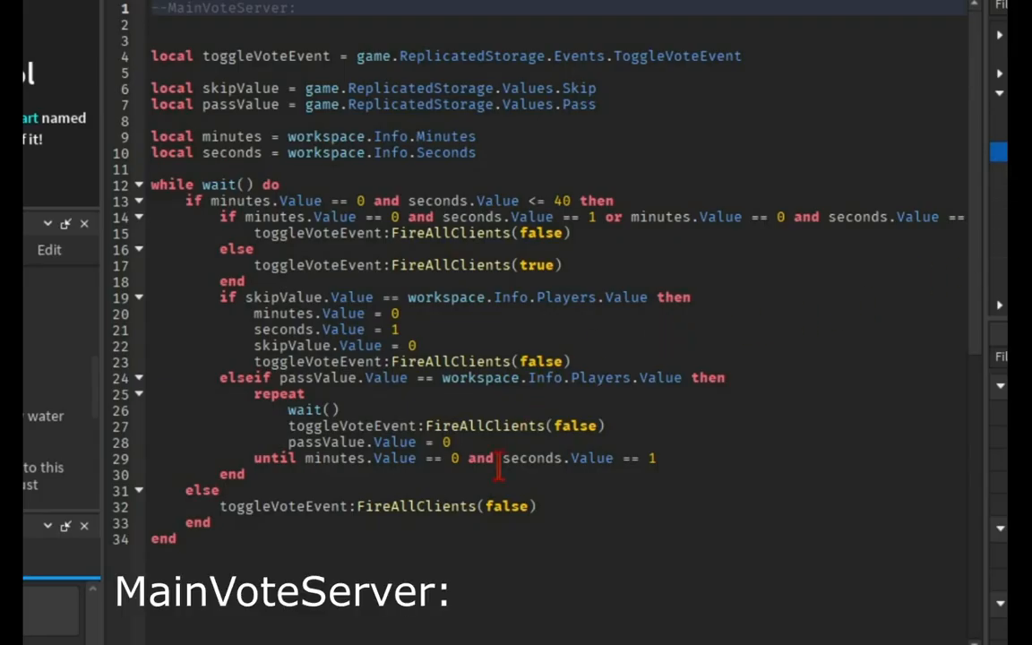
{"action": "mouse_move", "coordinate": [778, 554]}
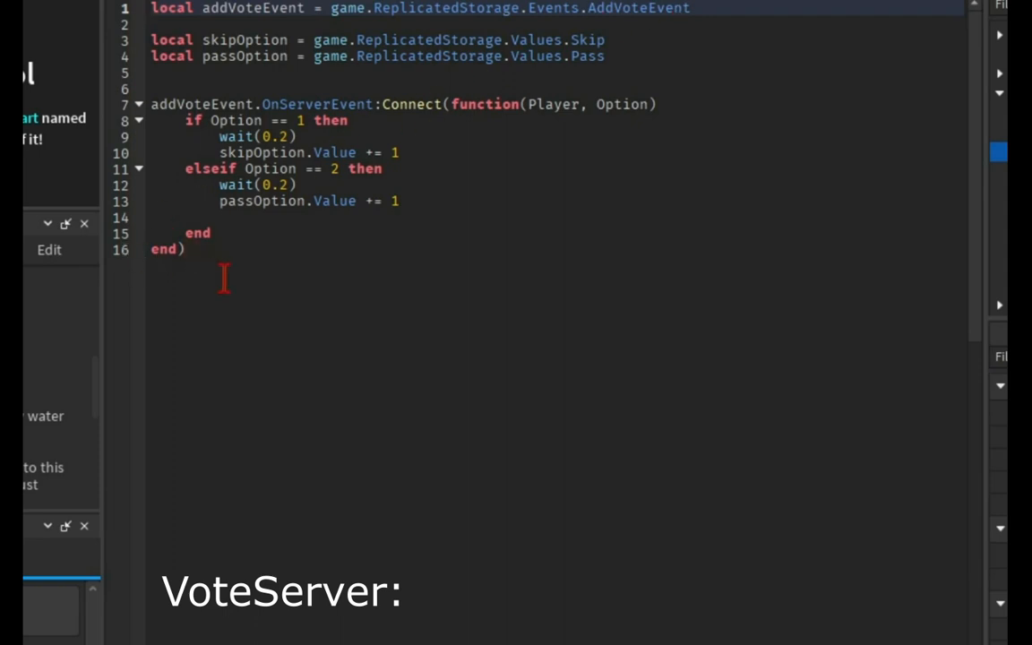
{"action": "mouse_move", "coordinate": [140, 374]}
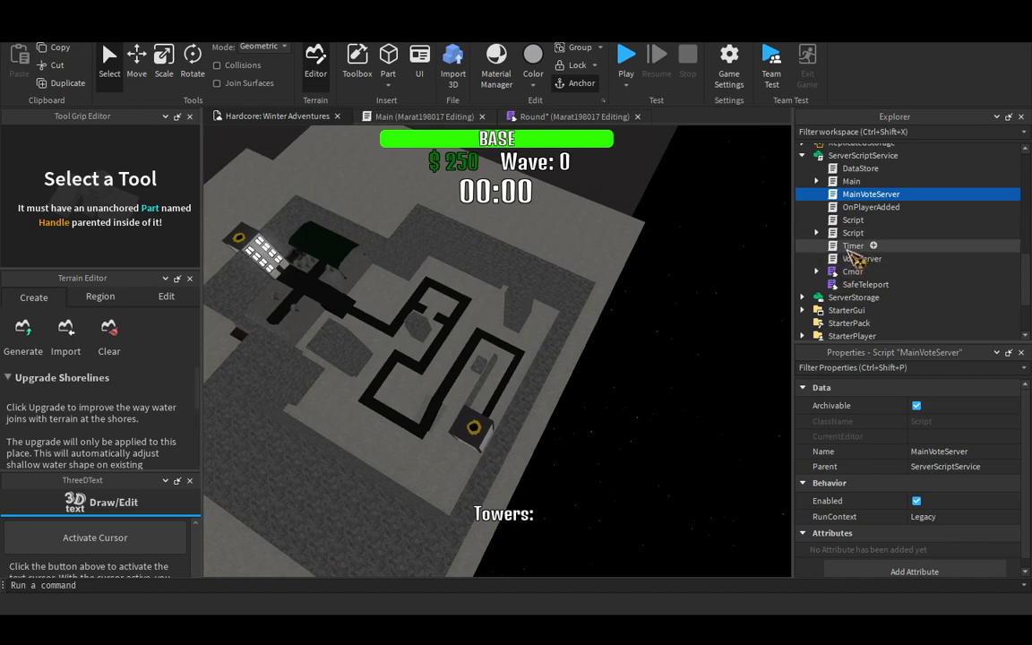
- Expand GameGui, select the SkipWave frame and begin adding a local script to it
{"action": "scroll", "scroll_direction": "down", "scroll_amount": 3}
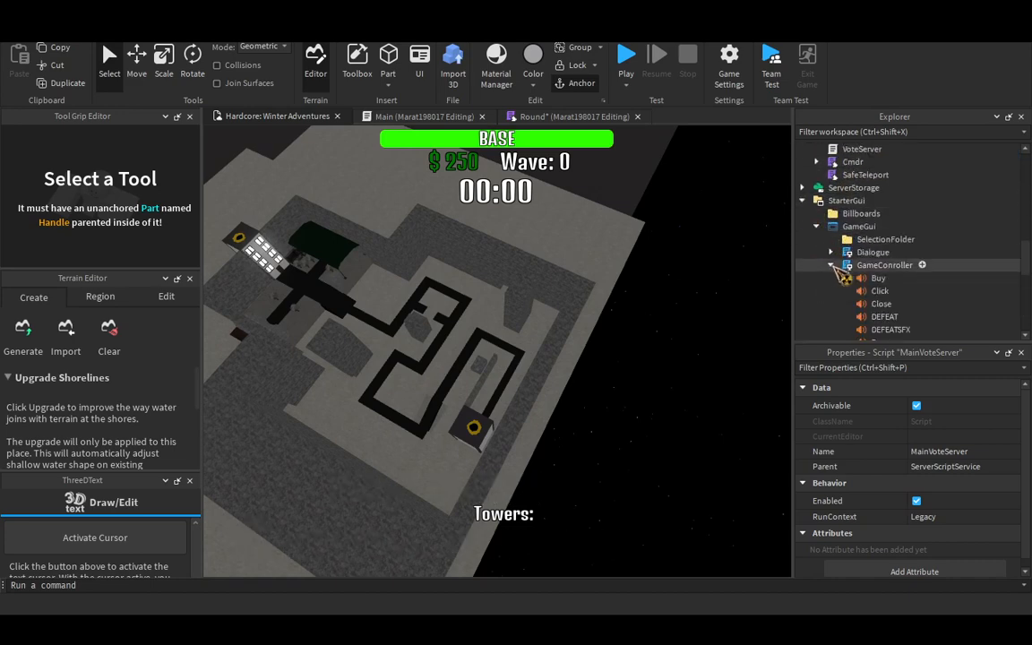
{"action": "left_click", "coordinate": [830, 266]}
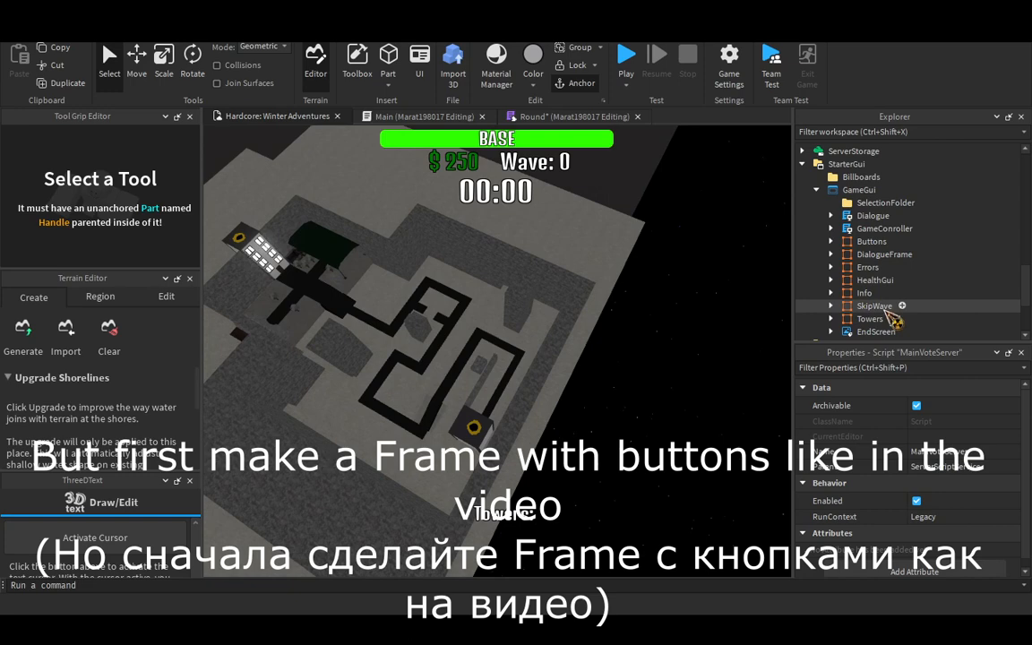
{"action": "left_click", "coordinate": [874, 304]}
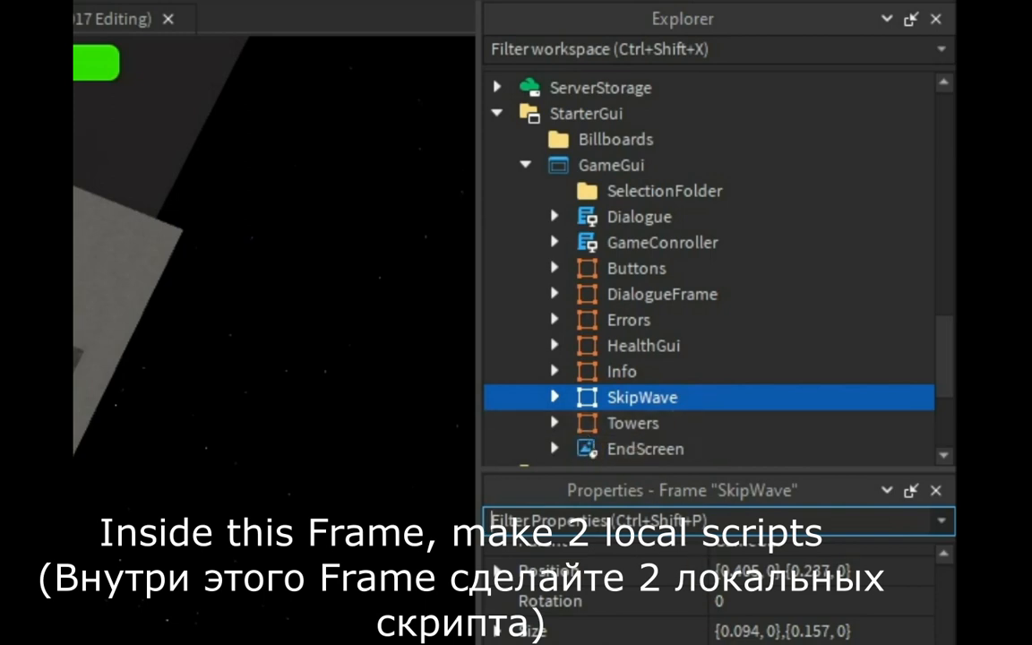
{"action": "left_click", "coordinate": [555, 397]}
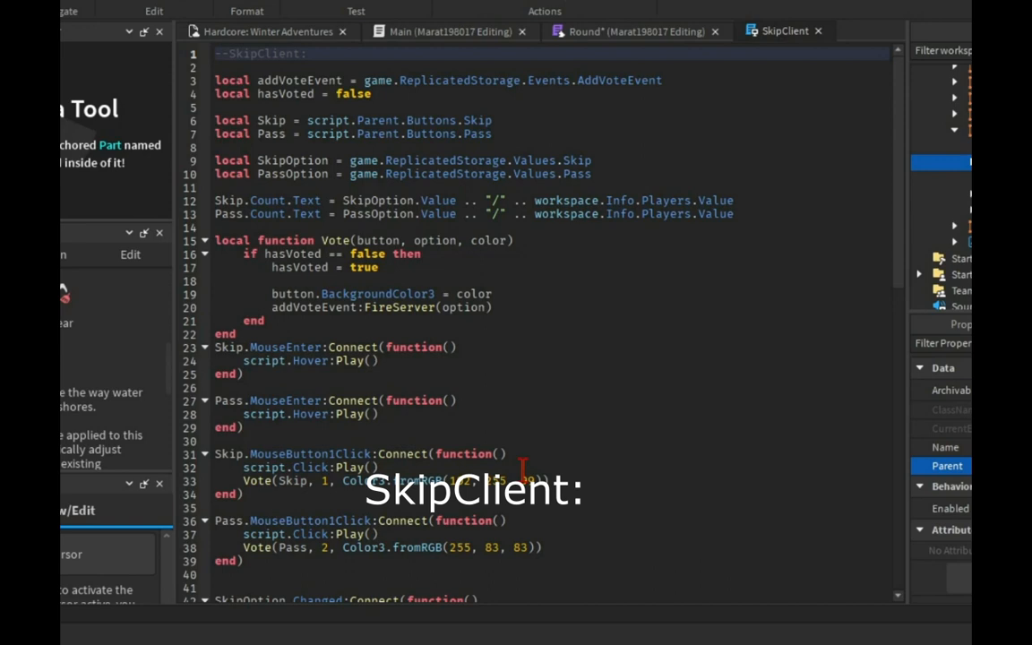
{"action": "mouse_move", "coordinate": [912, 94]}
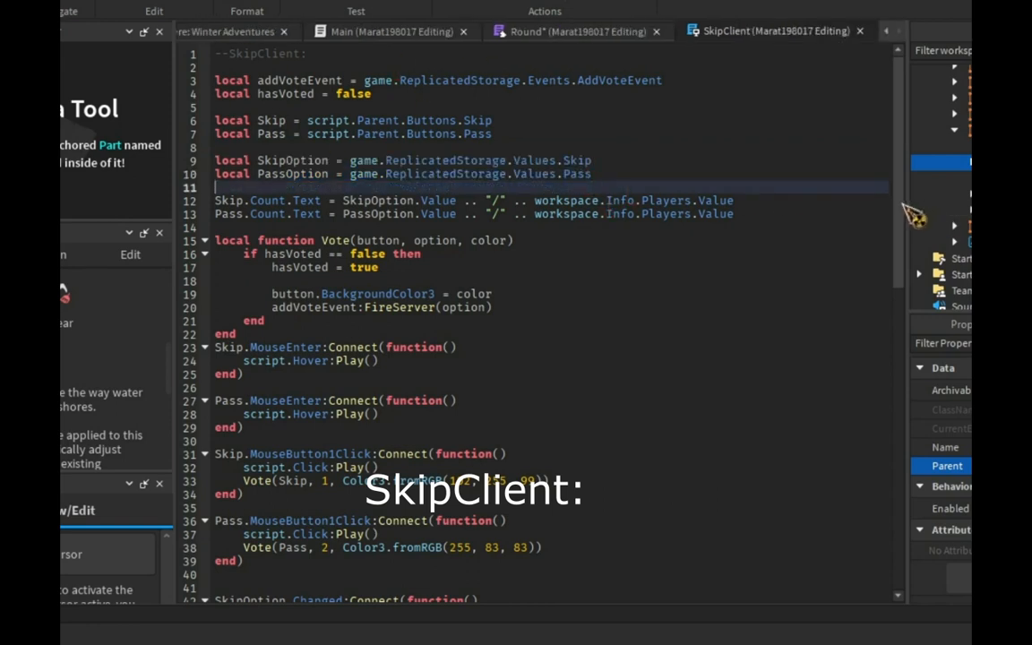
- Review the ToggleGui script code and switch to the OnPlayerAdded script
{"action": "scroll", "scroll_direction": "down", "scroll_amount": 3}
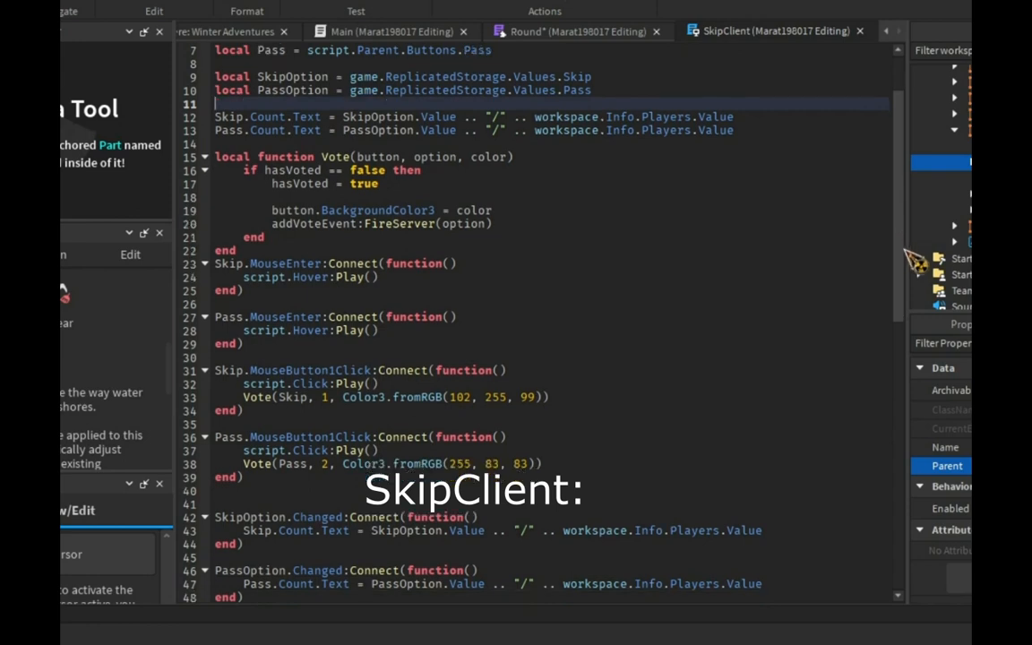
{"action": "scroll", "scroll_direction": "down", "scroll_amount": 3}
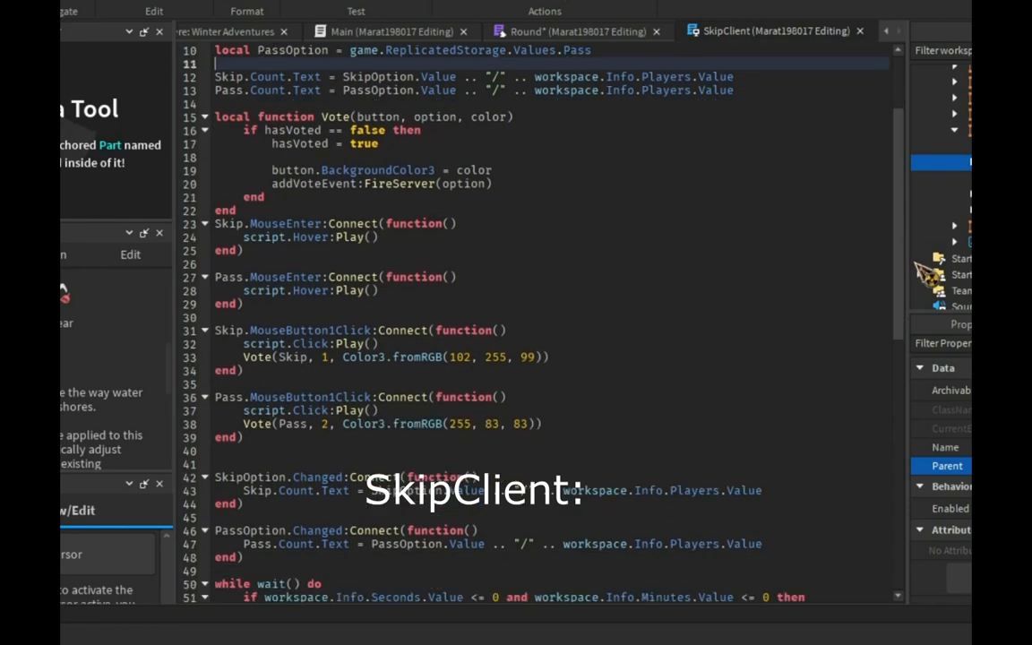
{"action": "scroll", "scroll_direction": "down", "scroll_amount": 3}
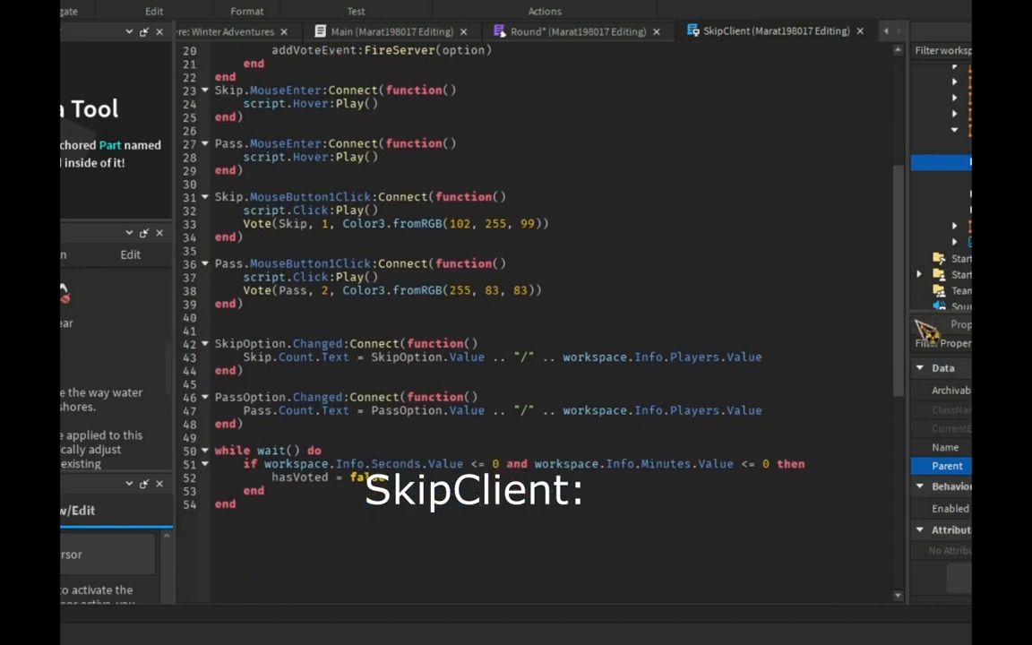
{"action": "scroll", "scroll_direction": "down", "scroll_amount": 3}
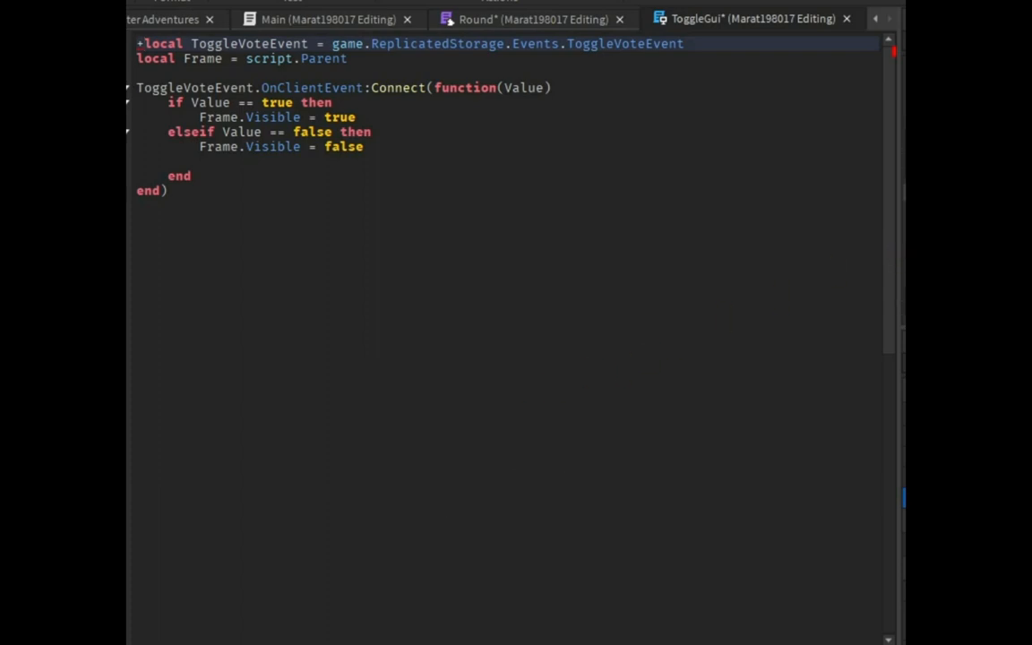
{"action": "left_click", "coordinate": [795, 18]}
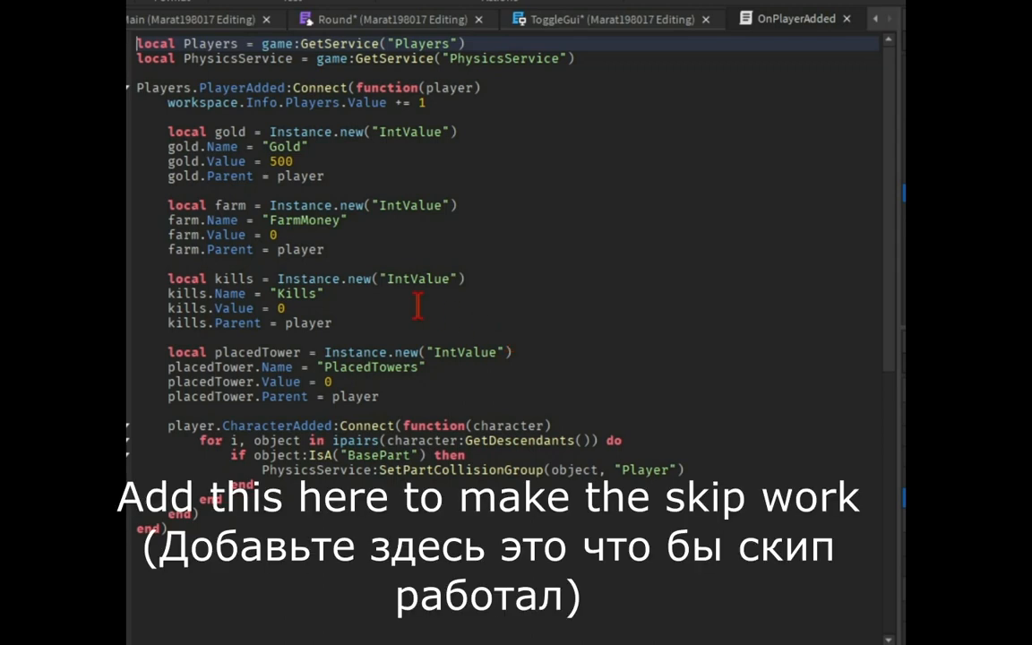